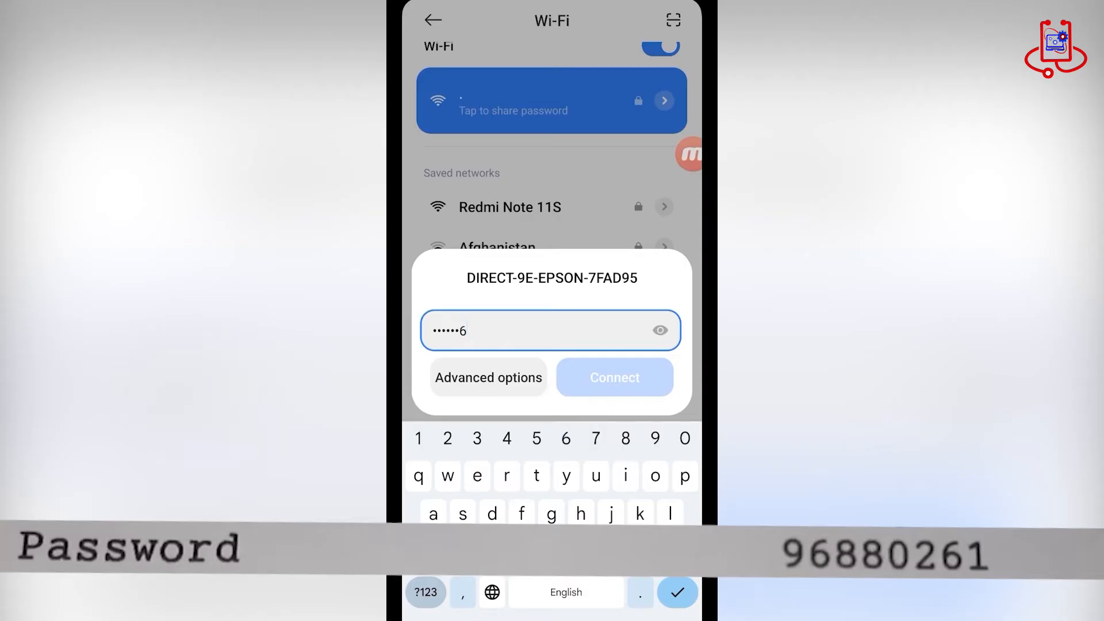
Step: Verify the entered password and connect to DIRECT-9E-EPSON-7FAD95
left_click(660, 330)
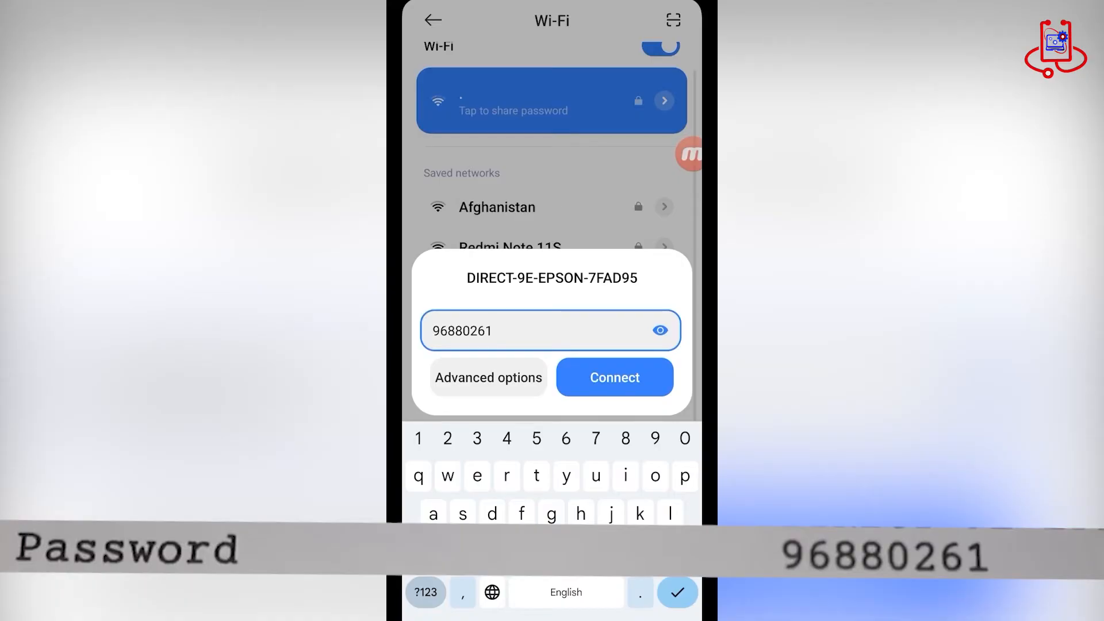
left_click(615, 377)
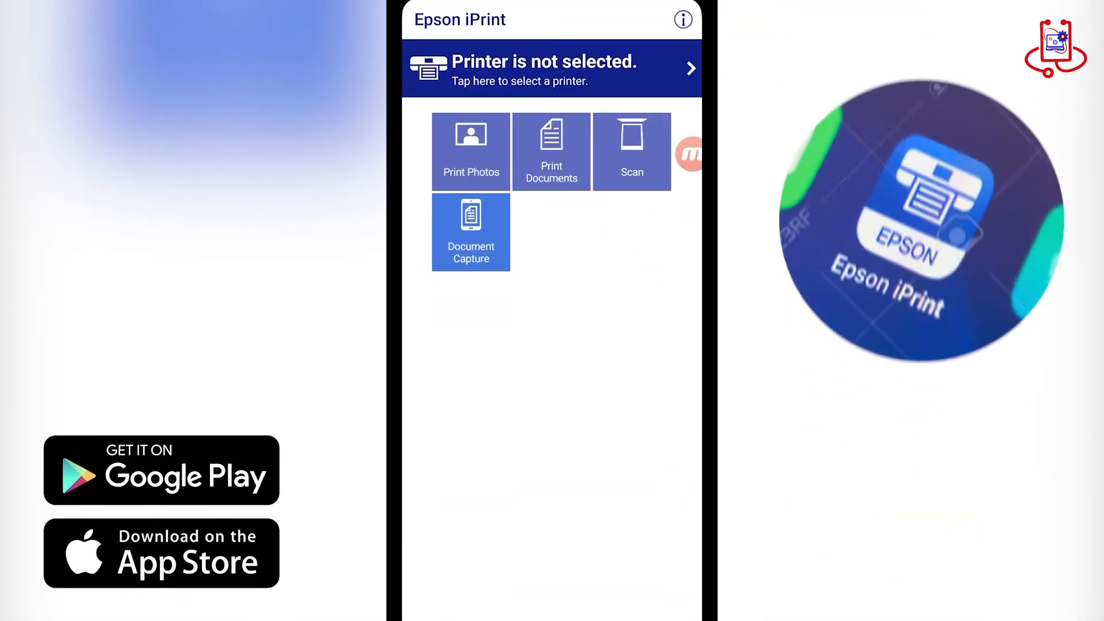
Step: Grant location access while using the app and select the L3250 Series from the Local list
left_click(551, 70)
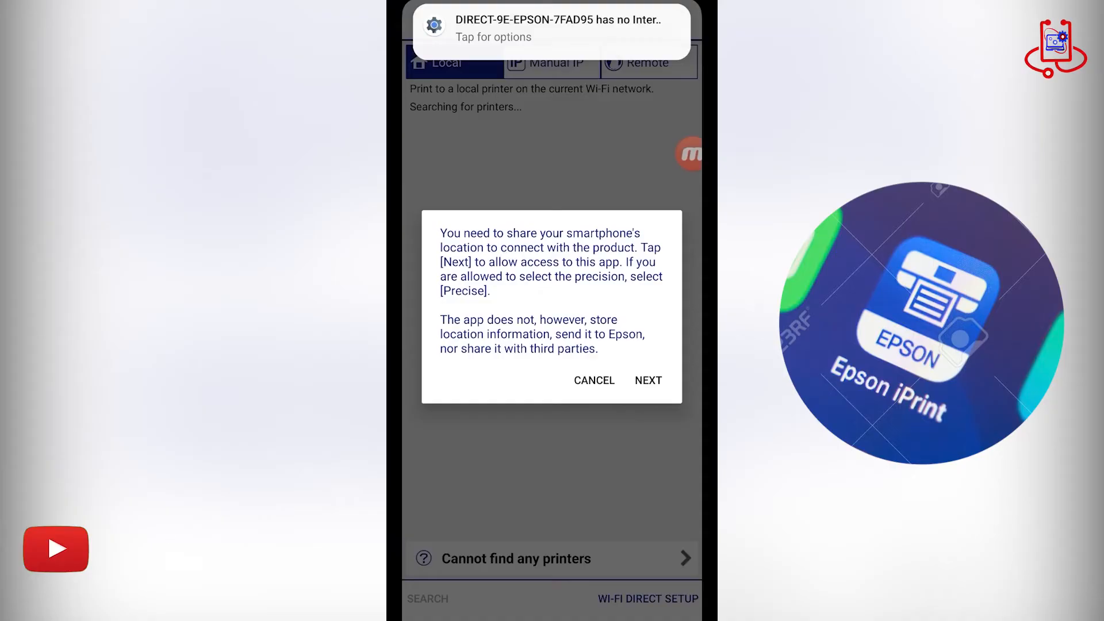
left_click(648, 379)
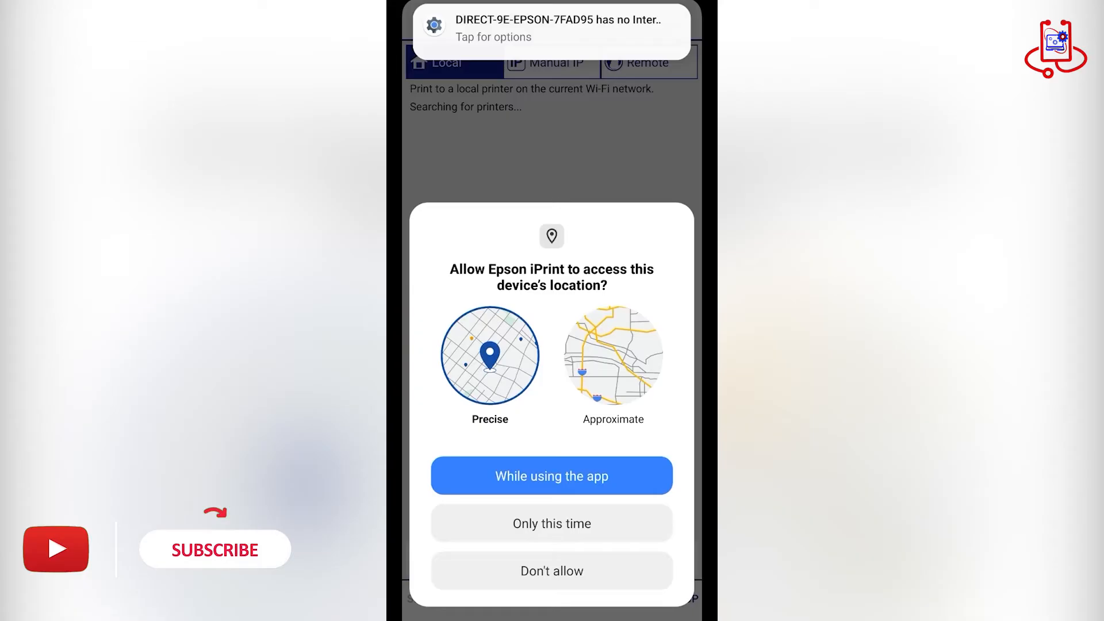
left_click(552, 476)
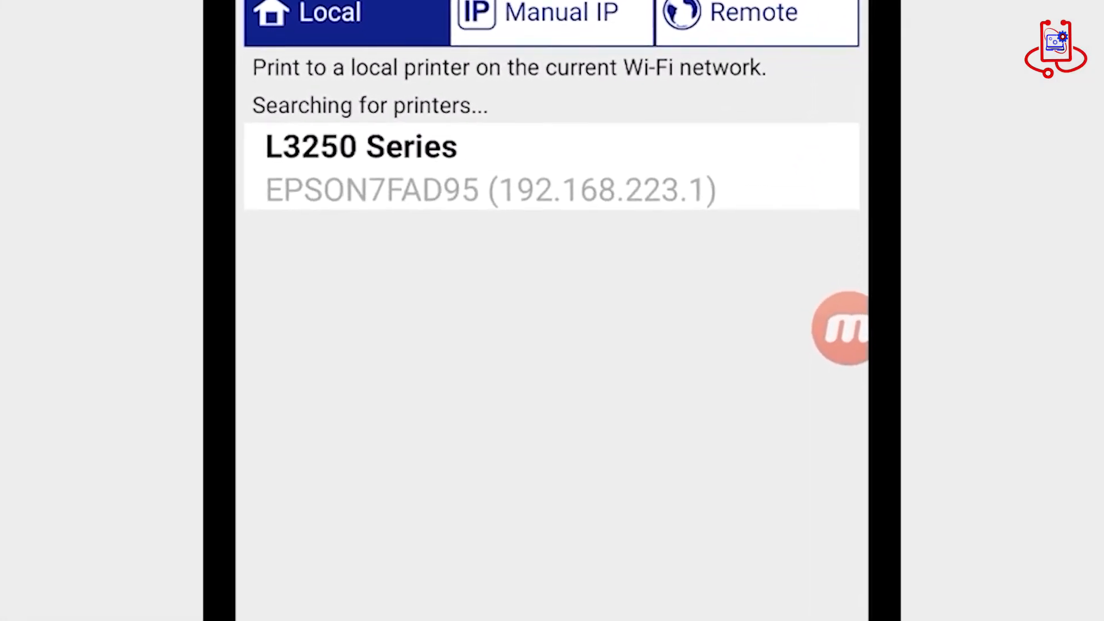
left_click(359, 155)
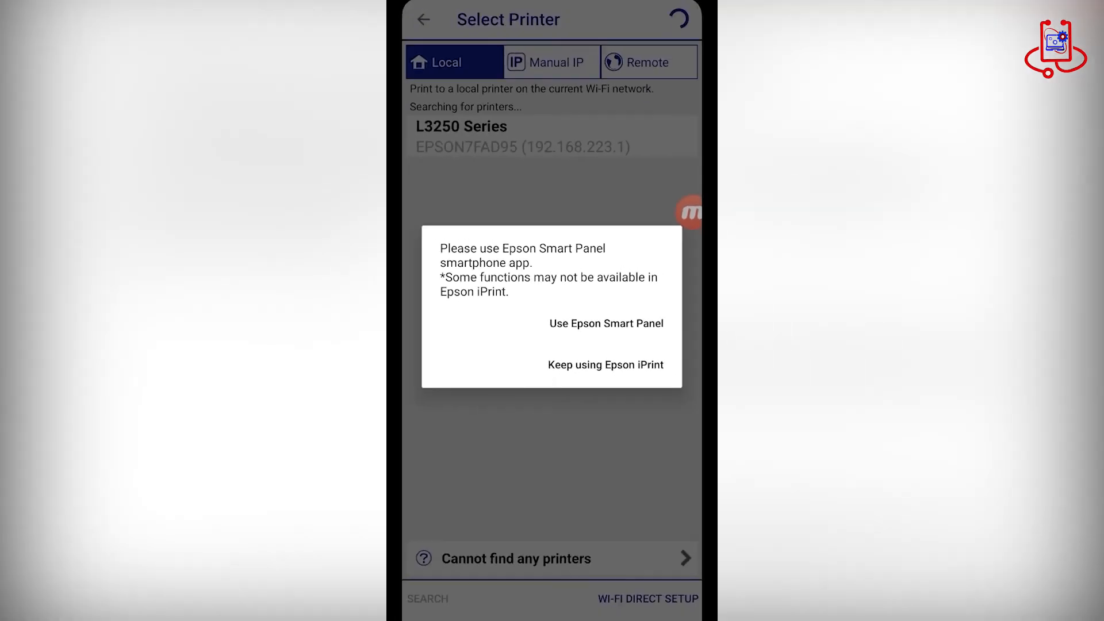
Step: Stay in Epson iPrint and run a Nozzle Check print from the Maintenance menu
left_click(607, 364)
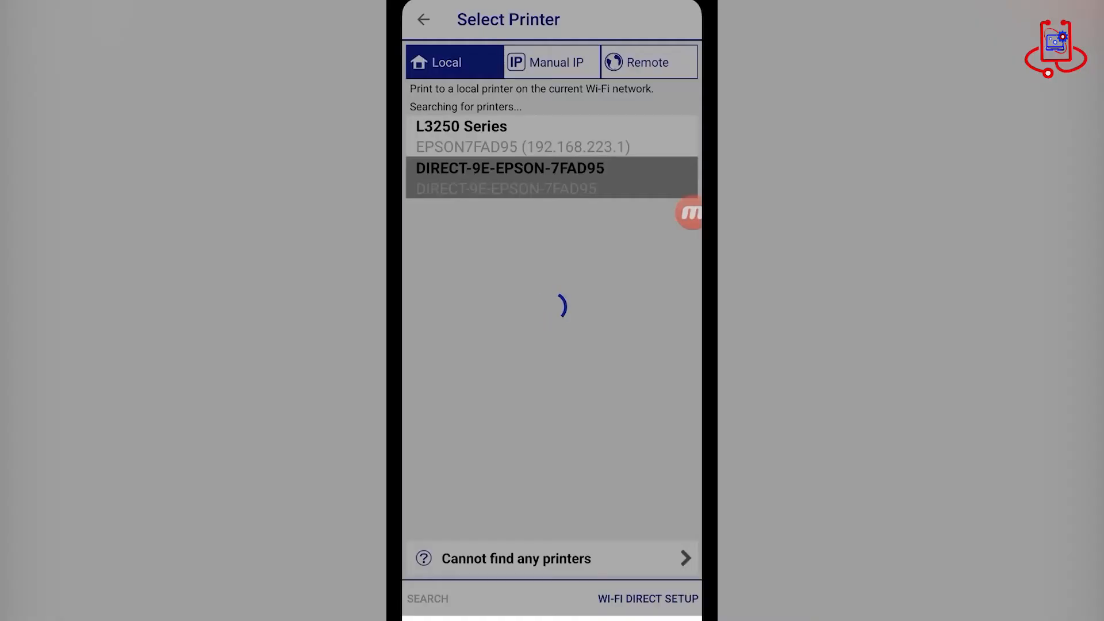
left_click(461, 126)
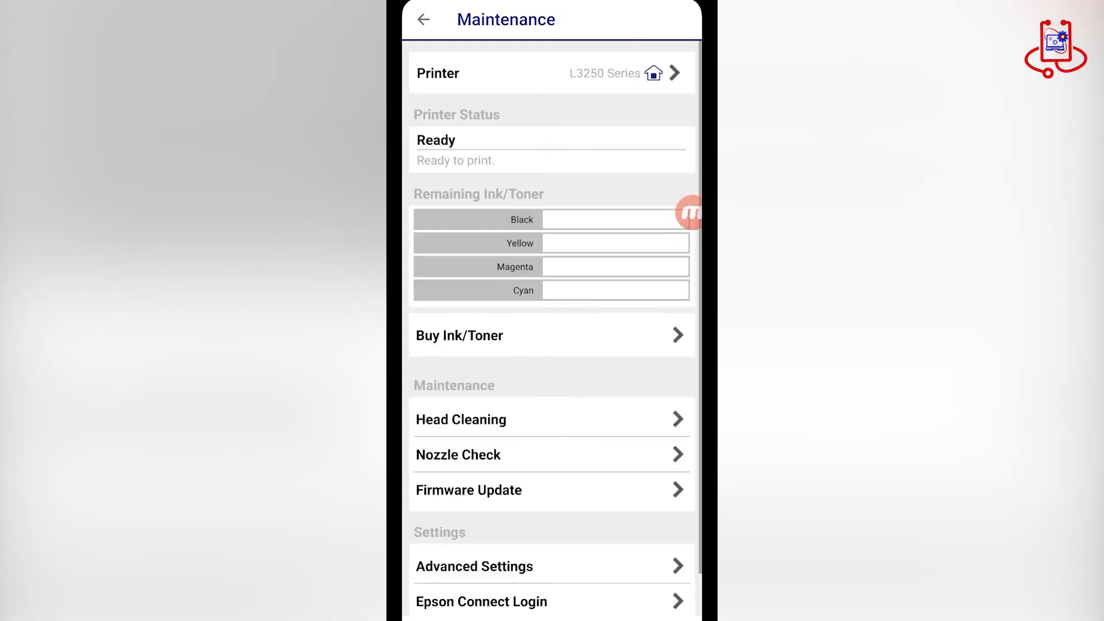
scroll("down", 3)
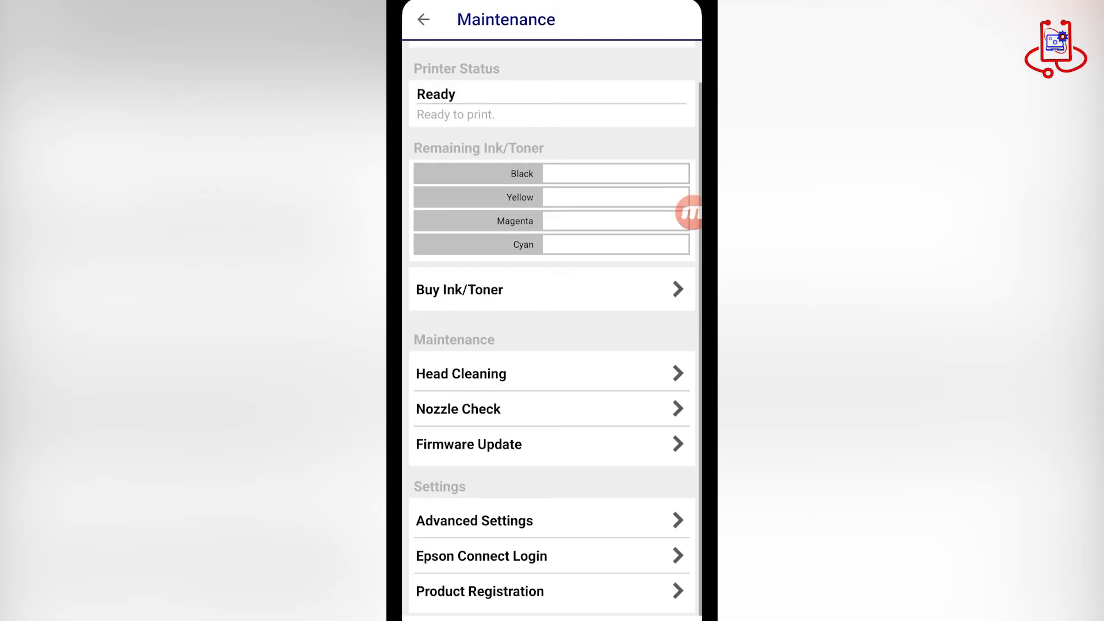
left_click(458, 410)
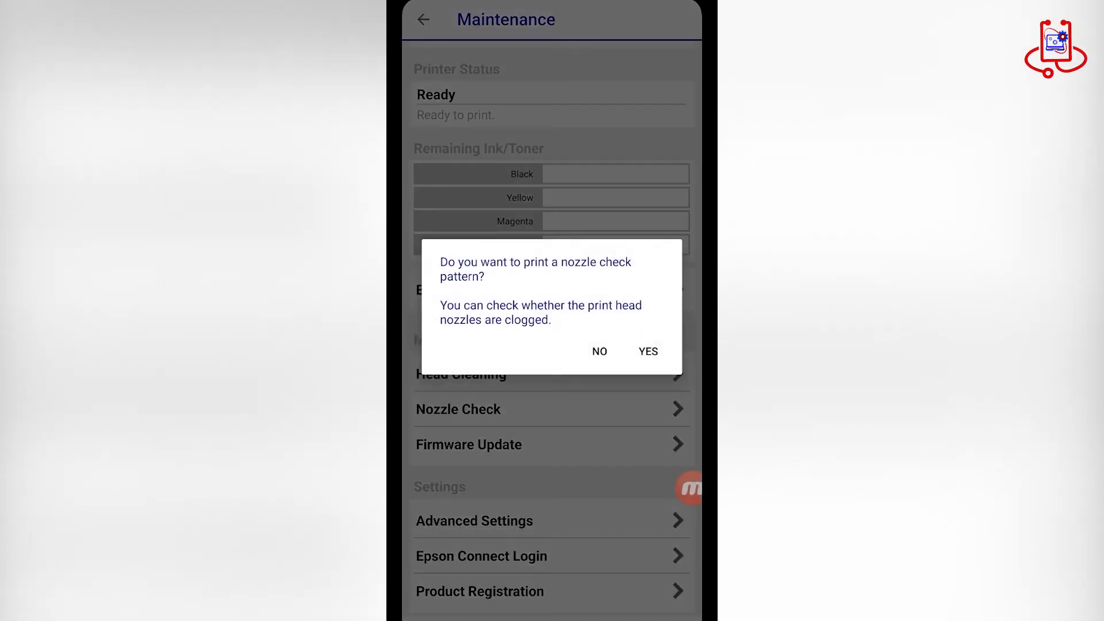
left_click(649, 352)
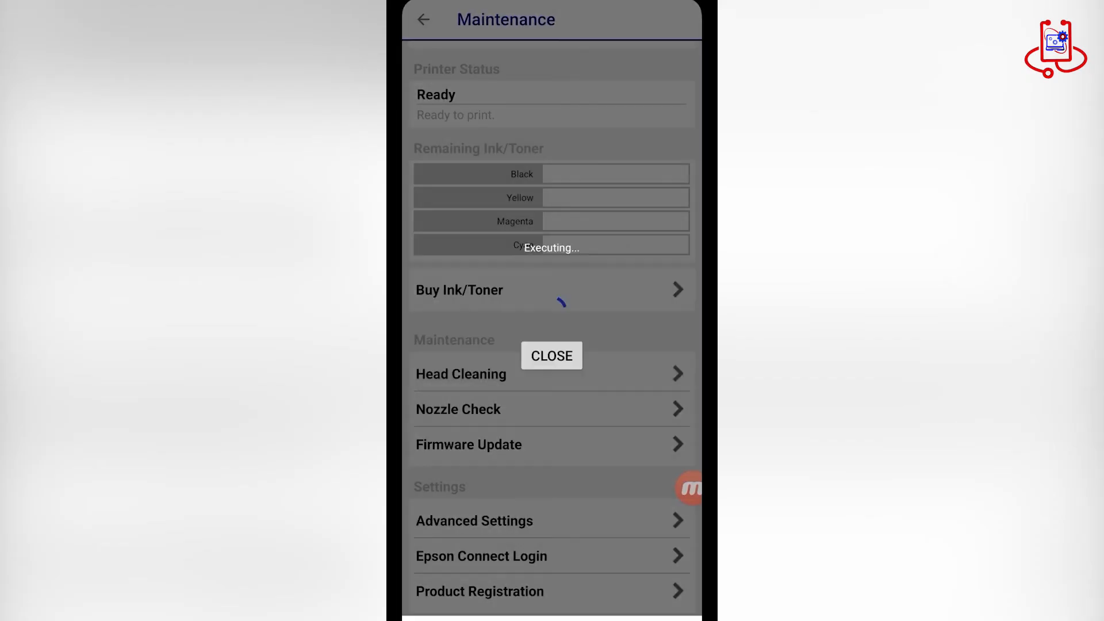